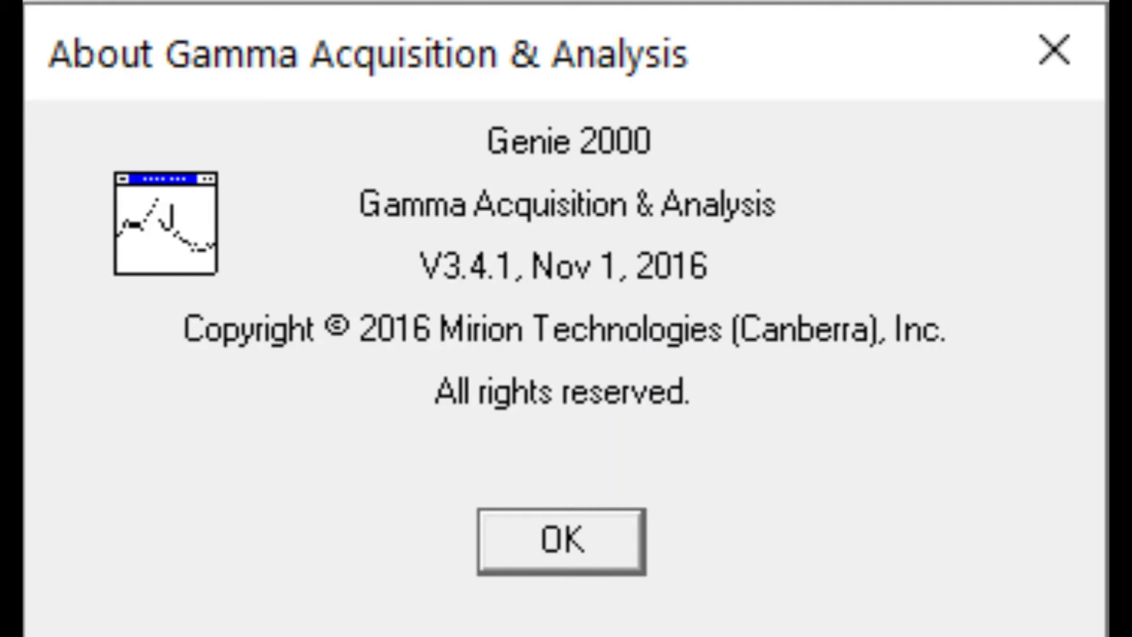
# Step: Dismiss the About box and the analysis error about too many nuclide lines
pyautogui.click(559, 539)
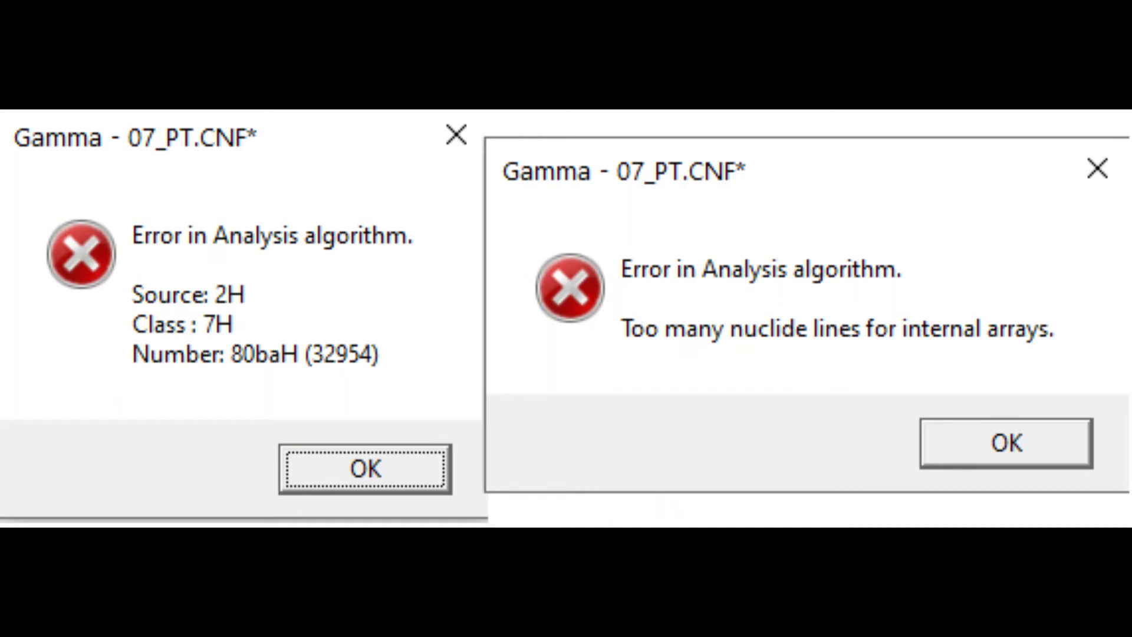
pyautogui.click(365, 468)
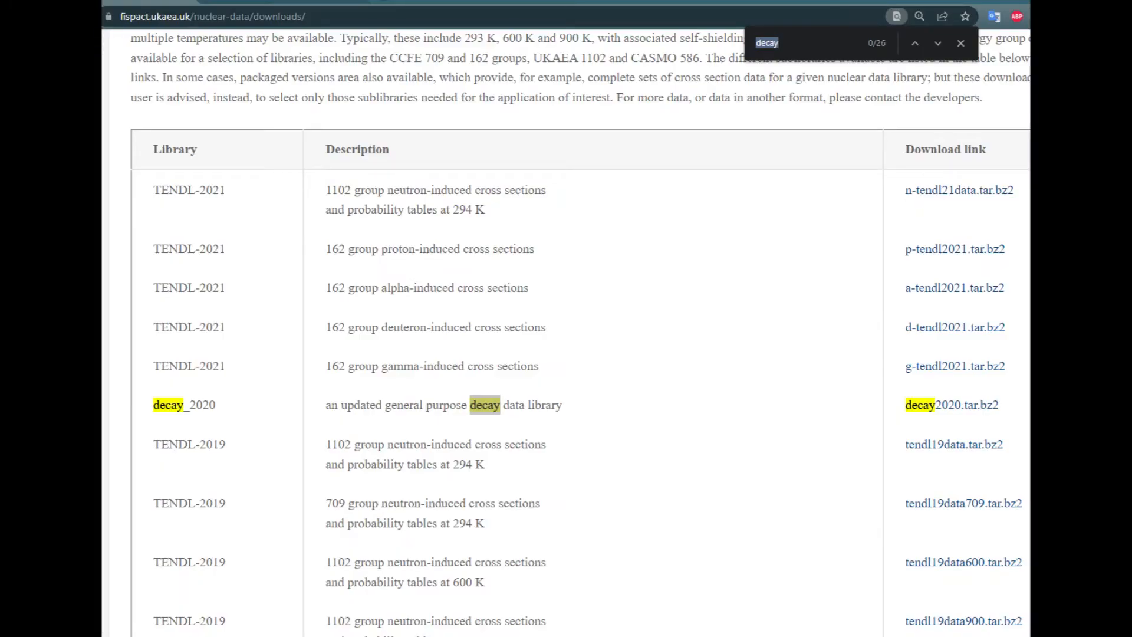
# Step: Scroll the FISPACT downloads page to the decay_2020 decay data library row
pyautogui.scroll(-3)
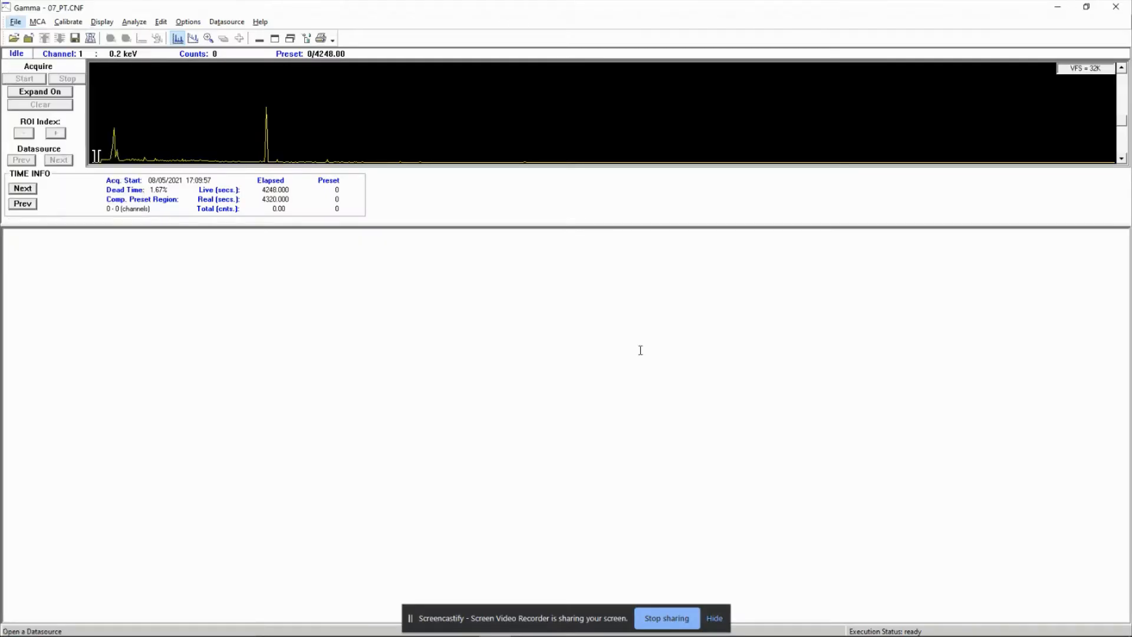
# Step: Run the library-based (Gamma-M) peak locate on the 07_PT.CNF spectrum
pyautogui.click(133, 21)
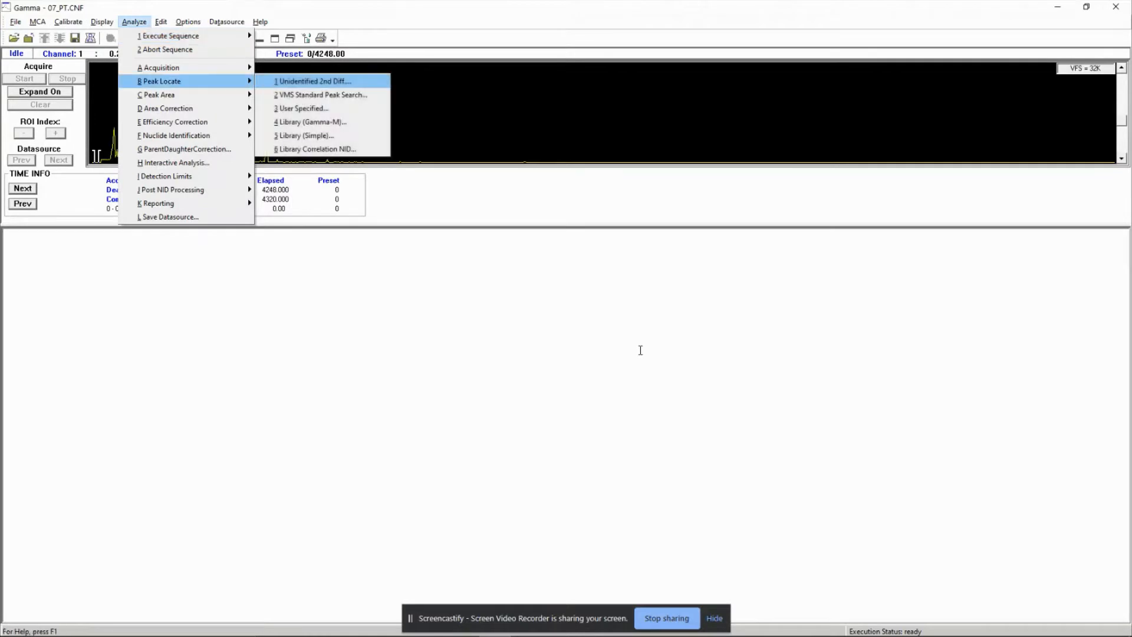
pyautogui.click(311, 122)
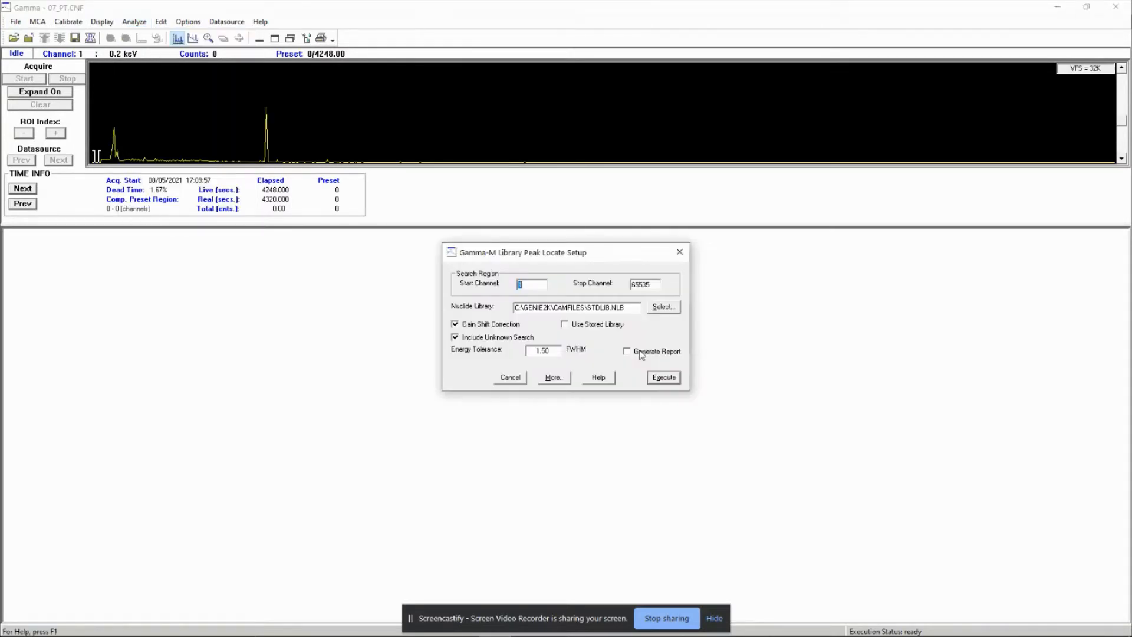
pyautogui.click(661, 306)
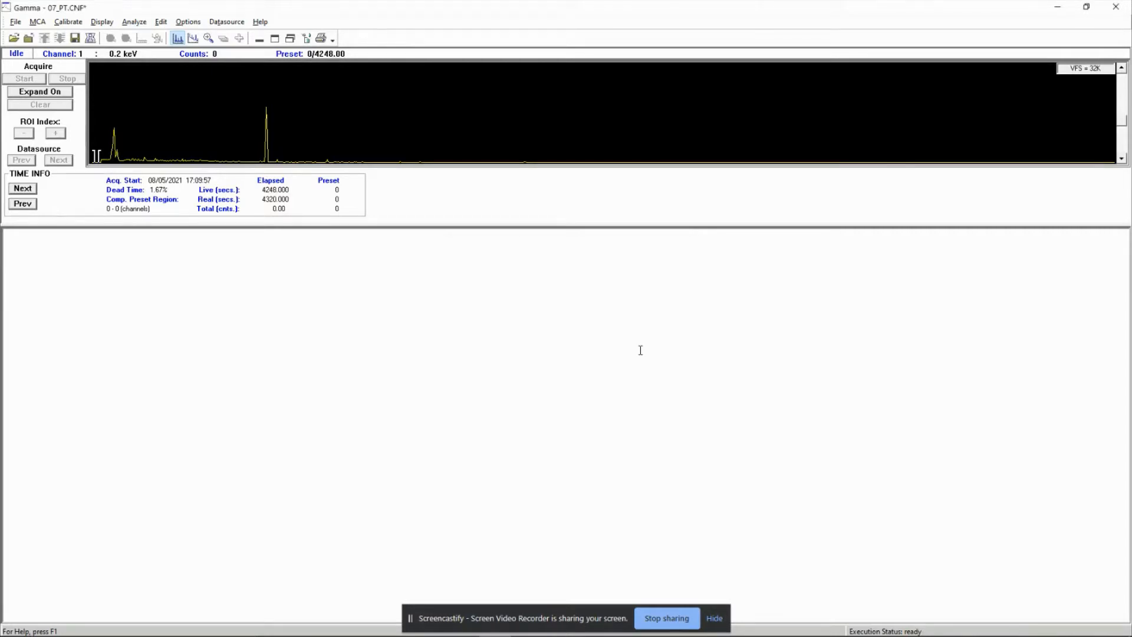
# Step: Run the library-based (Gamma-M) peak area analysis, then go to Nuclide Identification
pyautogui.click(133, 21)
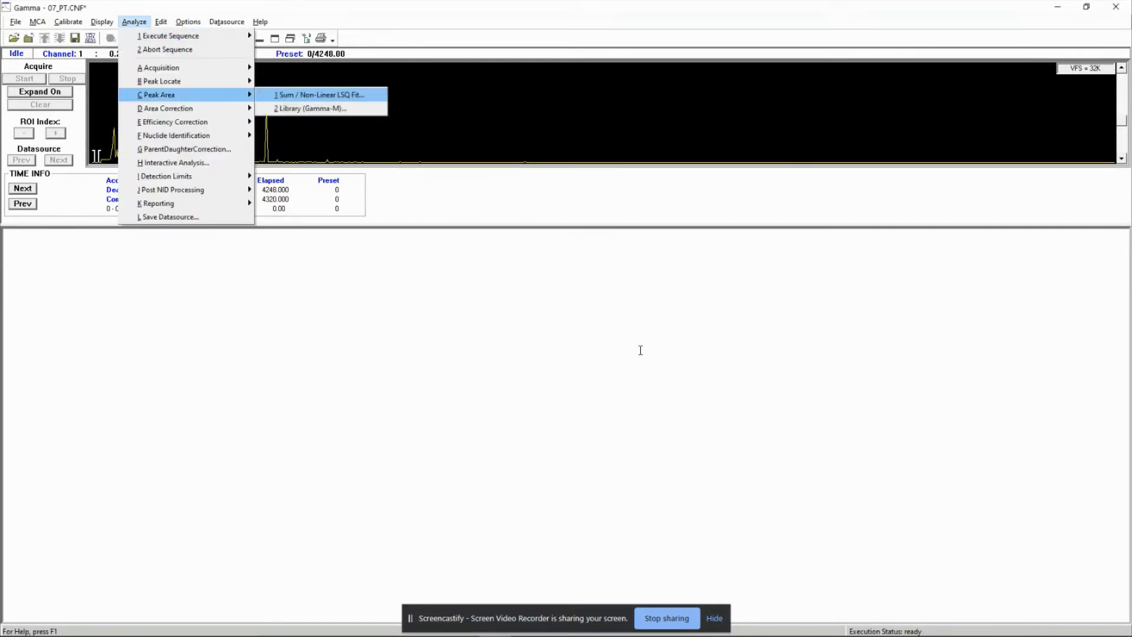
pyautogui.click(312, 109)
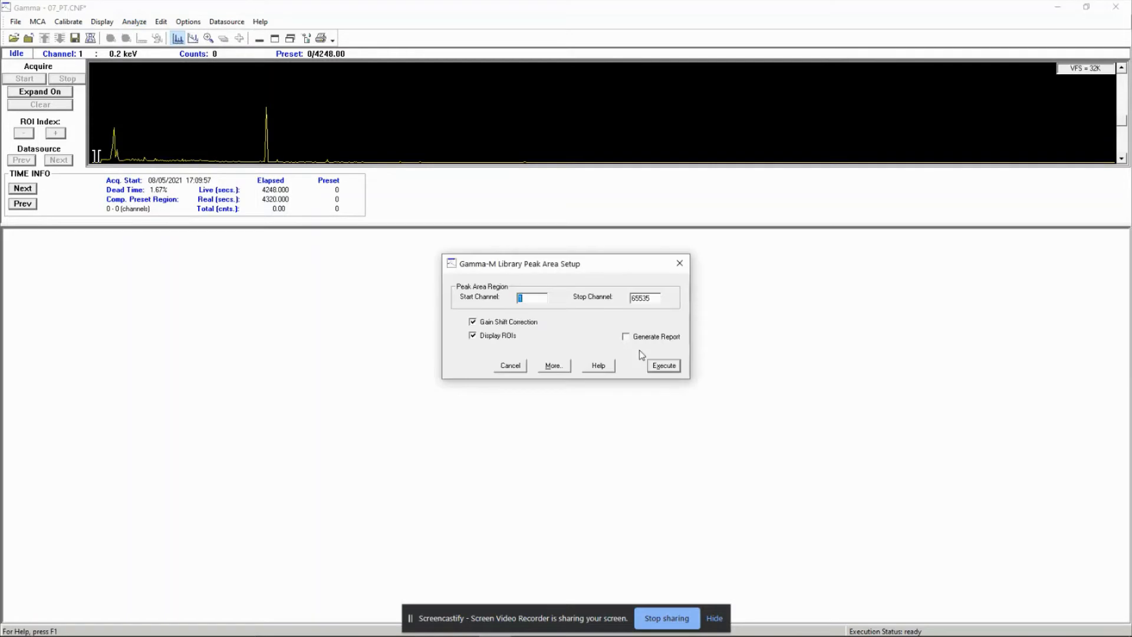
pyautogui.click(661, 365)
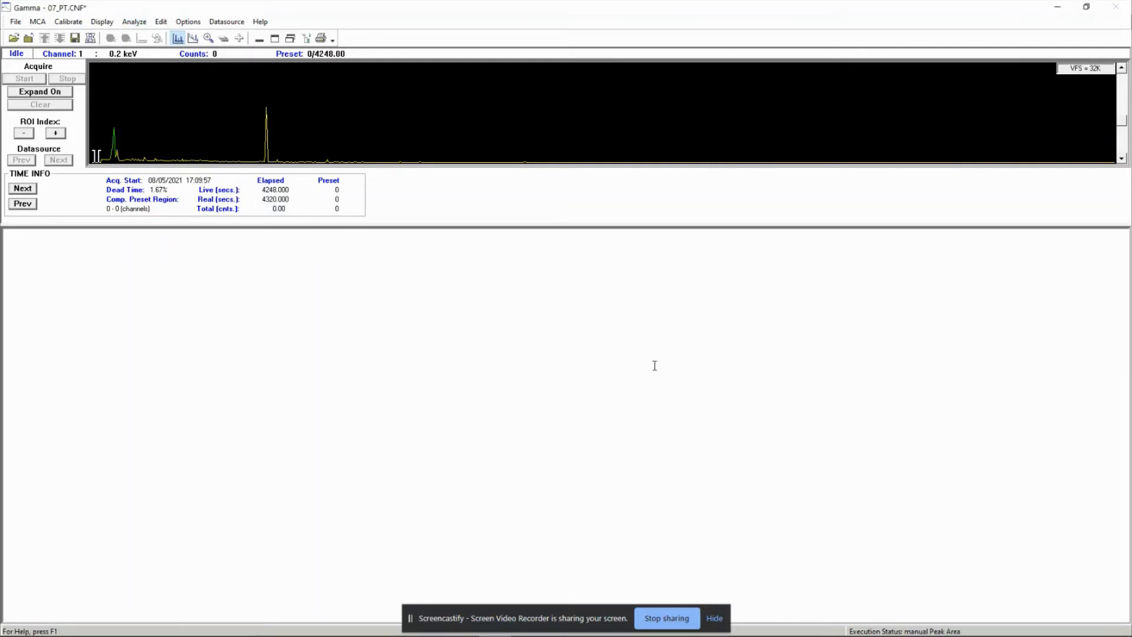
pyautogui.click(134, 21)
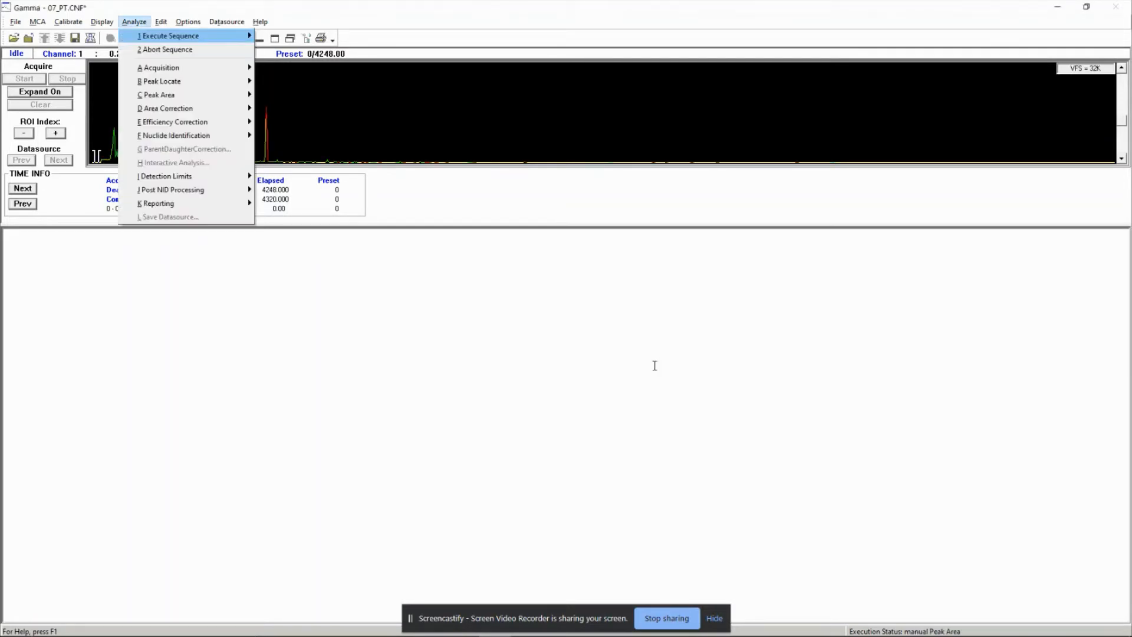
pyautogui.moveTo(173, 121)
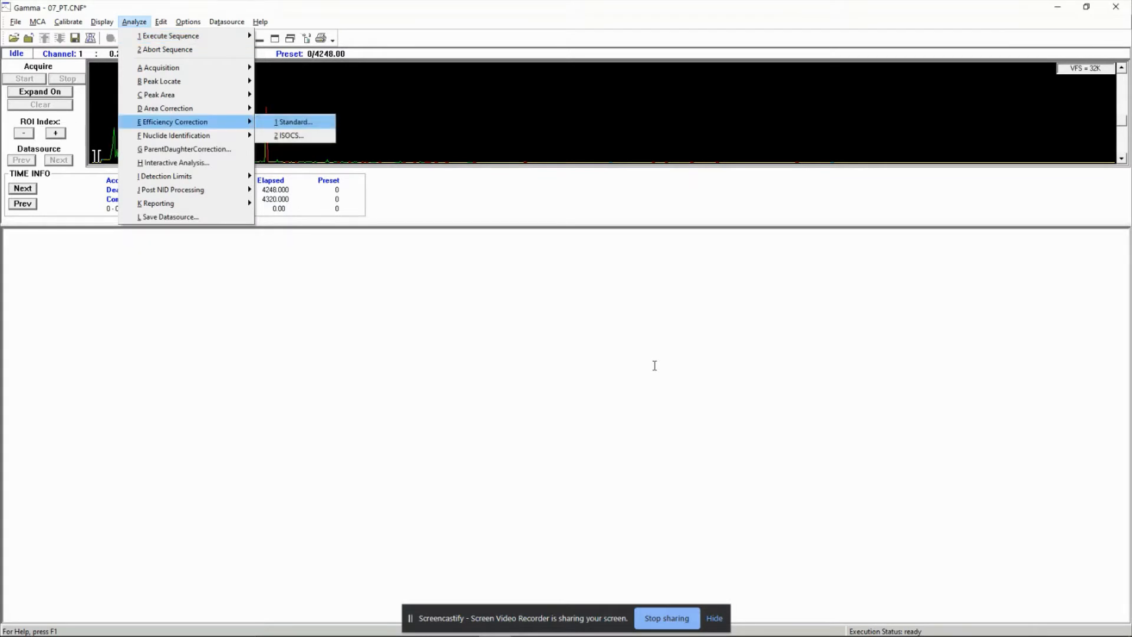
pyautogui.click(293, 122)
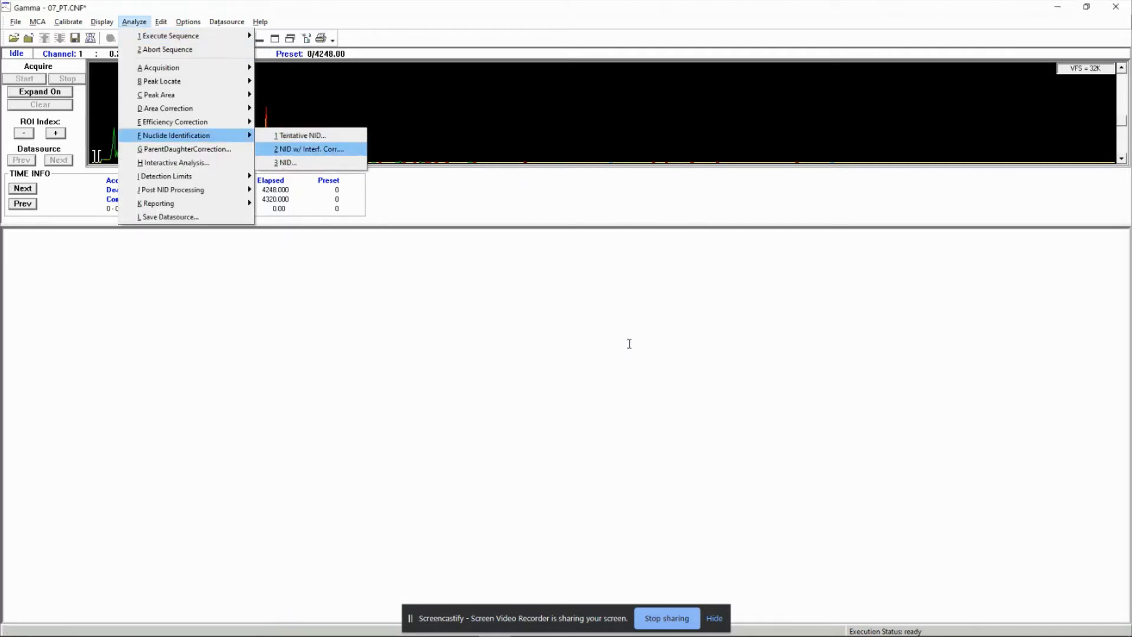
# Step: Run NID with interference correction: inhibit acq-time decay correction, MDA test, 07-Pt geometry, cascade correction
pyautogui.click(310, 148)
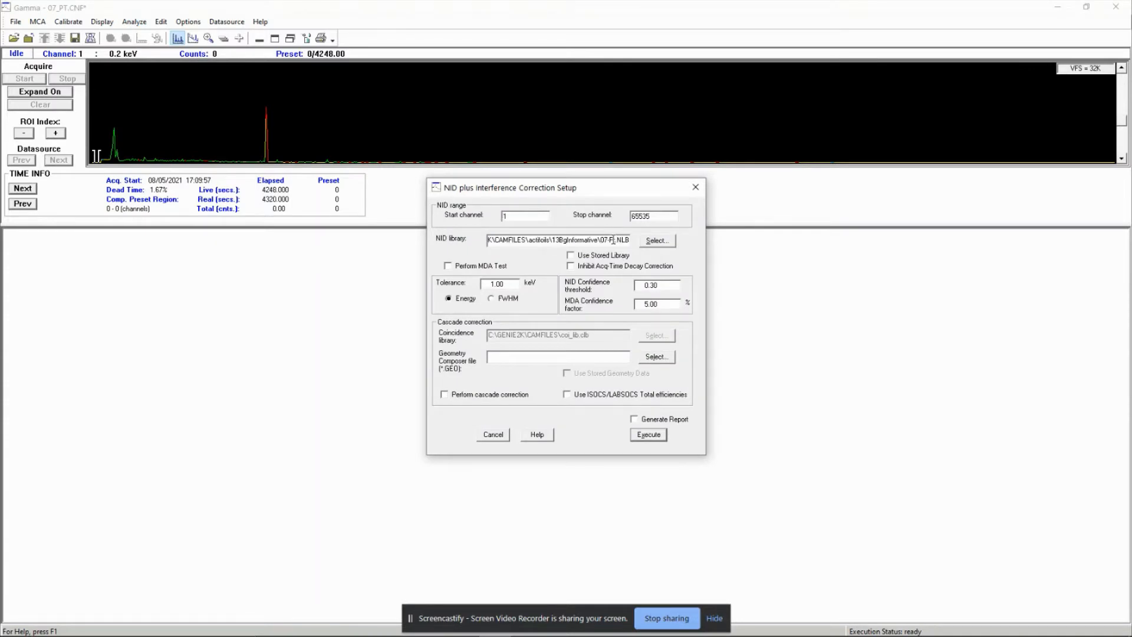
pyautogui.click(570, 265)
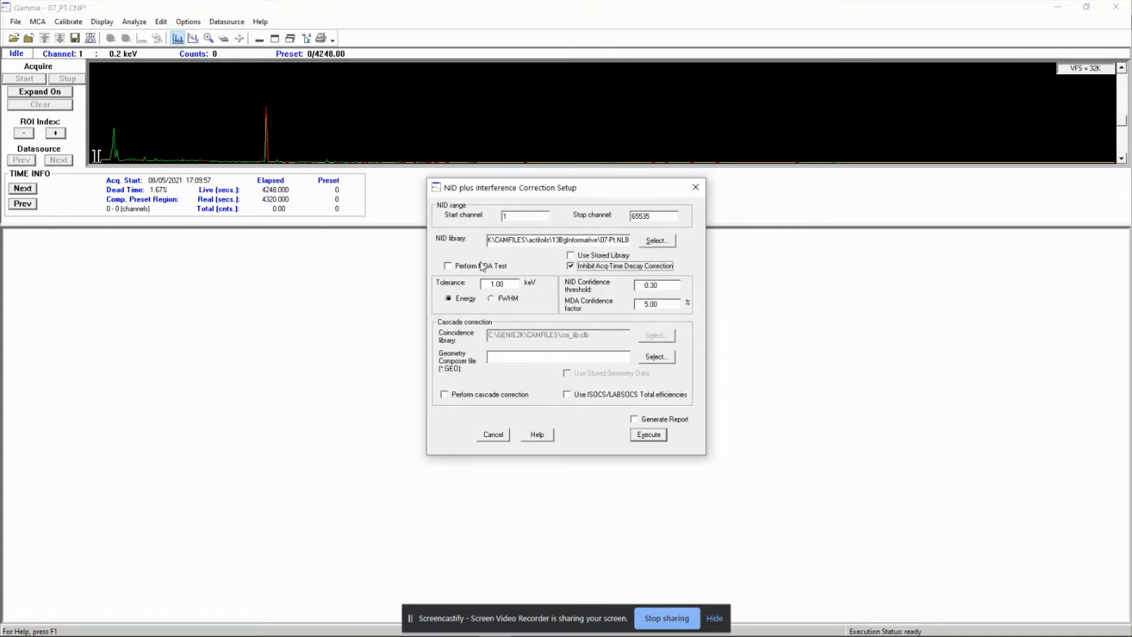
pyautogui.click(448, 265)
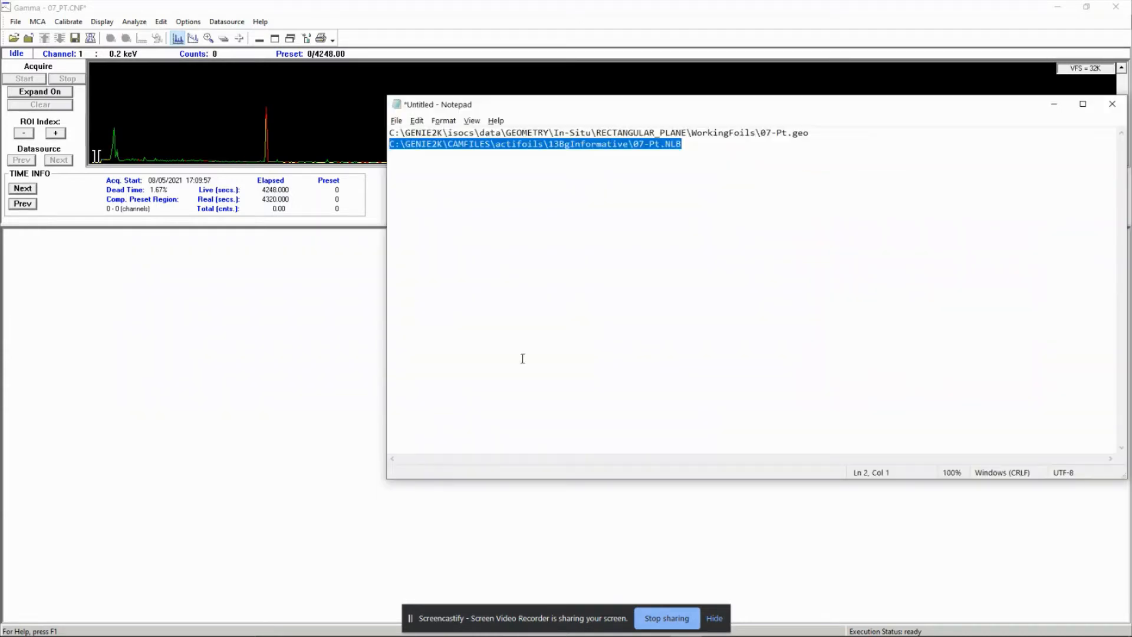
pyautogui.tripleClick(597, 132)
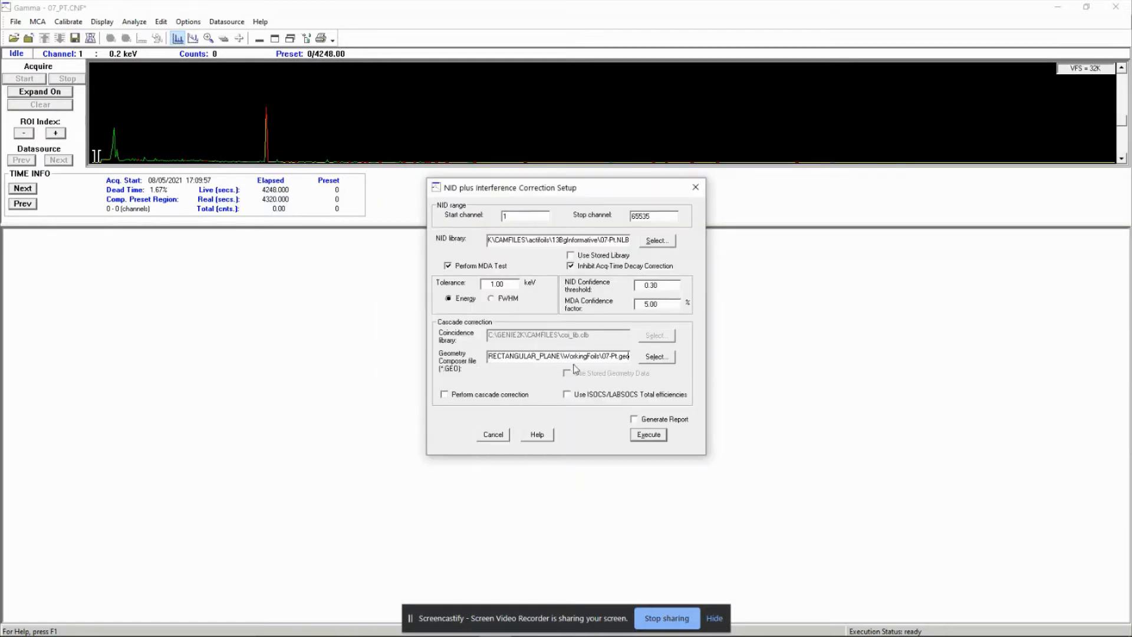
pyautogui.click(445, 394)
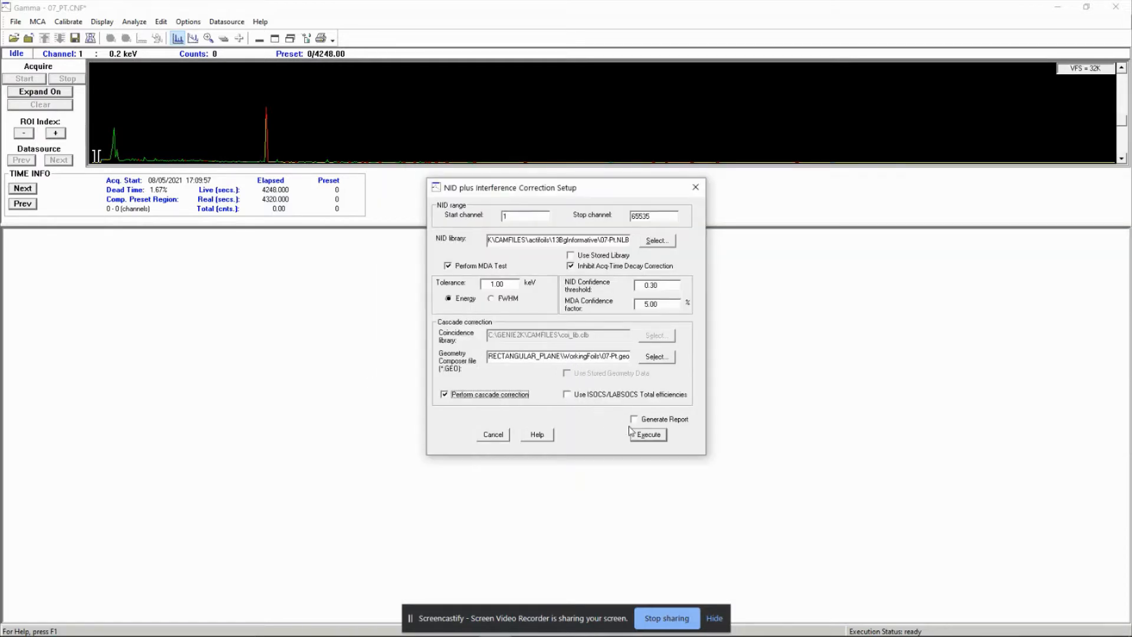
pyautogui.click(647, 434)
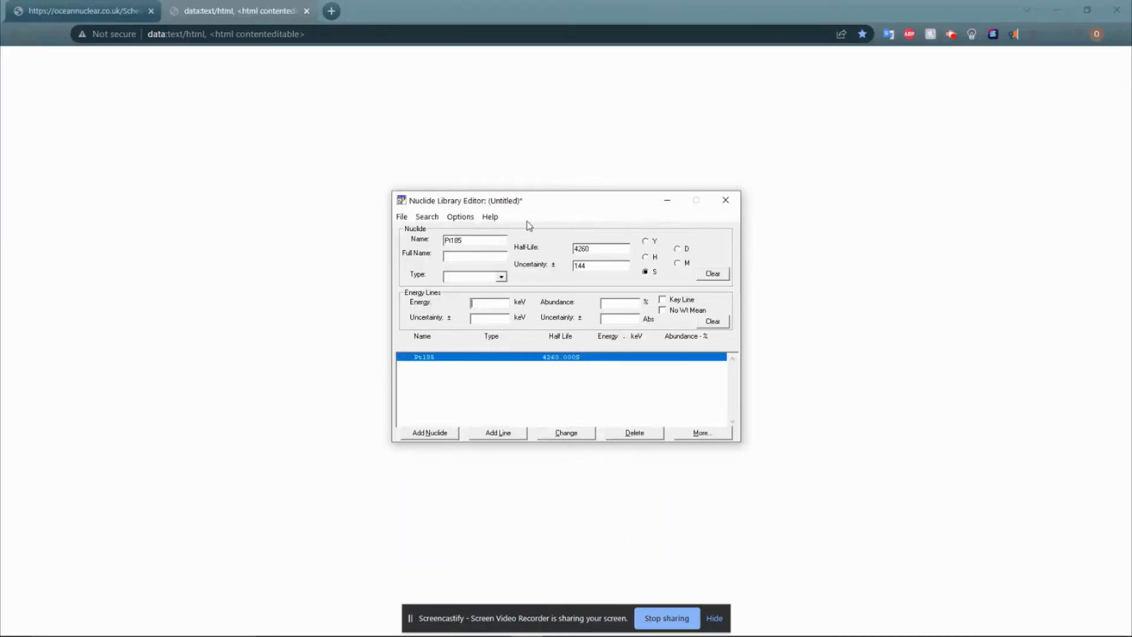
# Step: Add the nuclide Pt185 with half-life 4260 s ± 144 to the new library
pyautogui.click(497, 433)
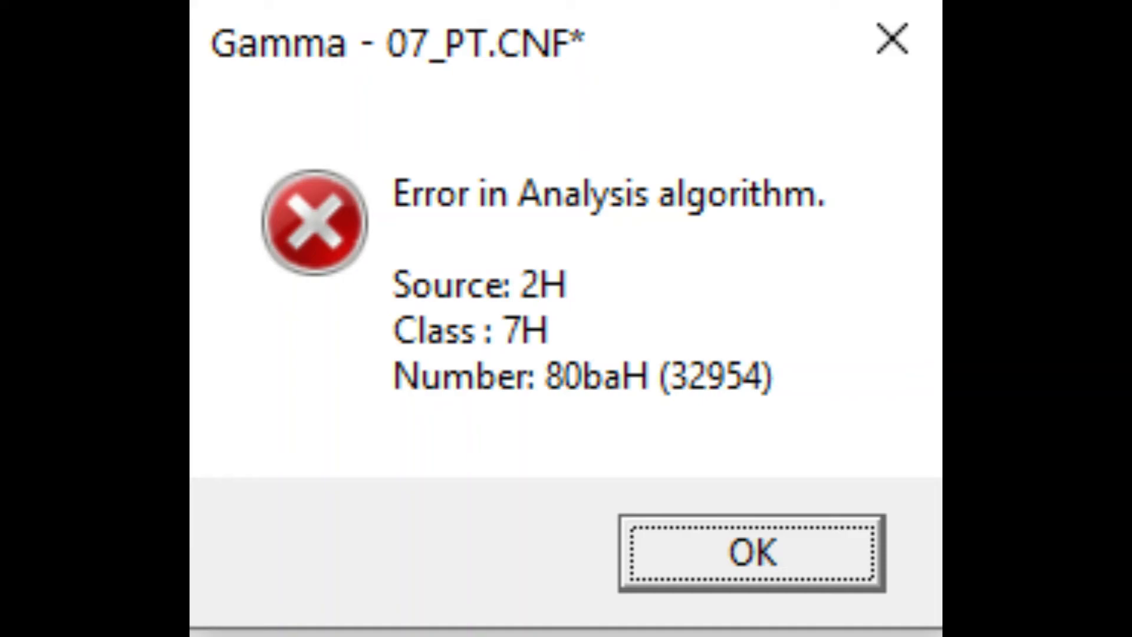
# Step: Acknowledge the analysis algorithm error (Source 2H, Class 7H)
pyautogui.click(748, 551)
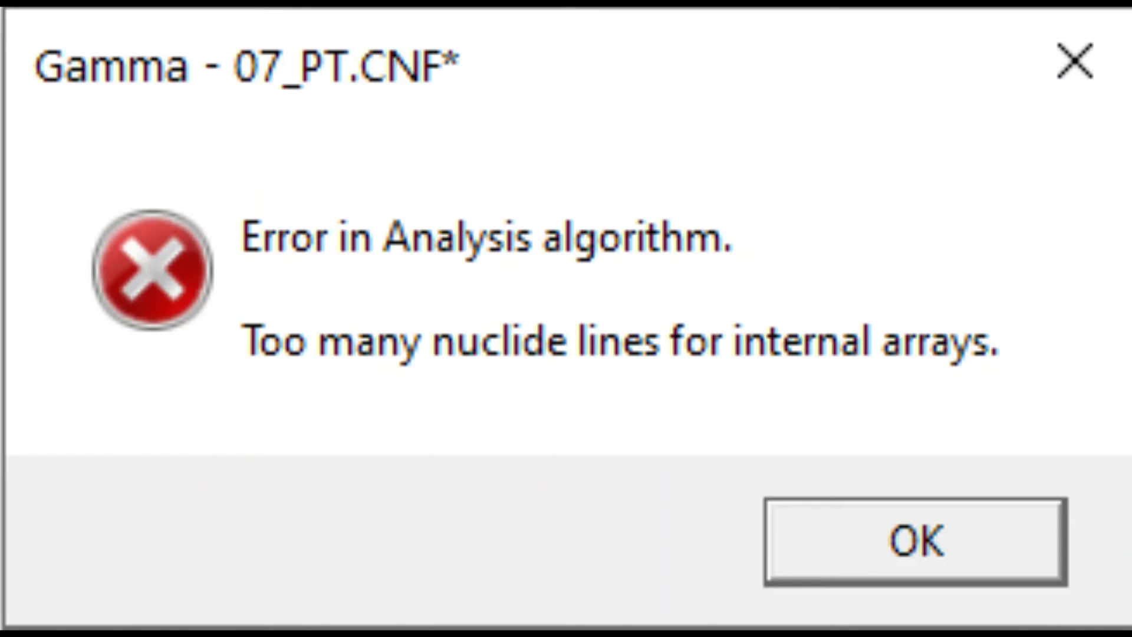
# Step: Dismiss the 'too many nuclide lines for internal arrays' error
pyautogui.click(913, 540)
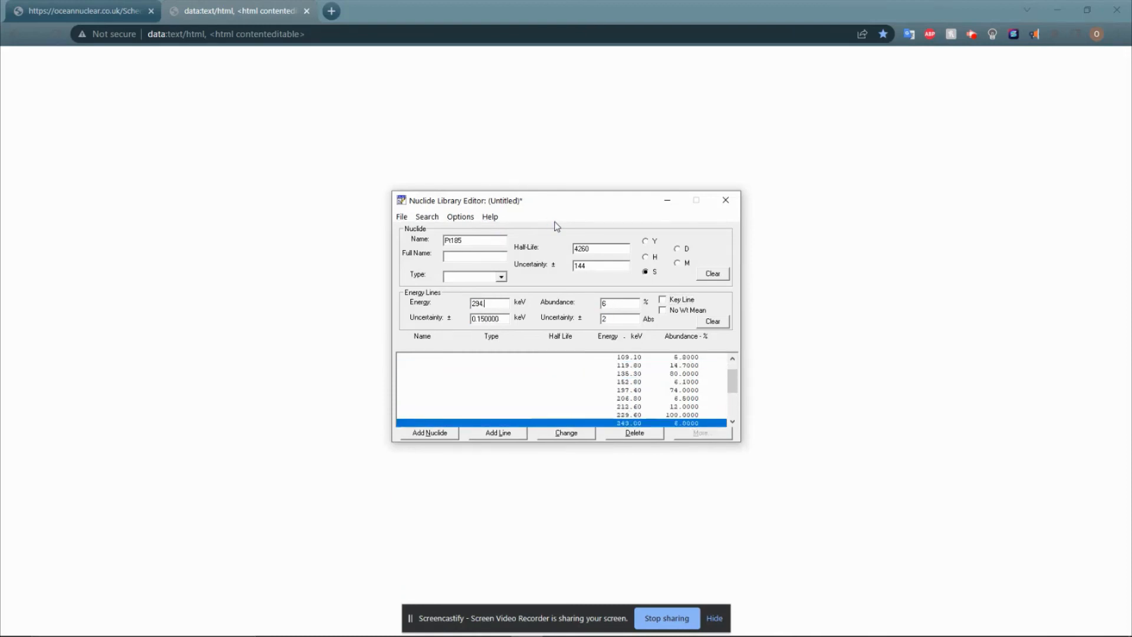
# Step: Scroll the Pt185 line list while entering gamma energy lines up to 410.8 keV
pyautogui.scroll(-3)
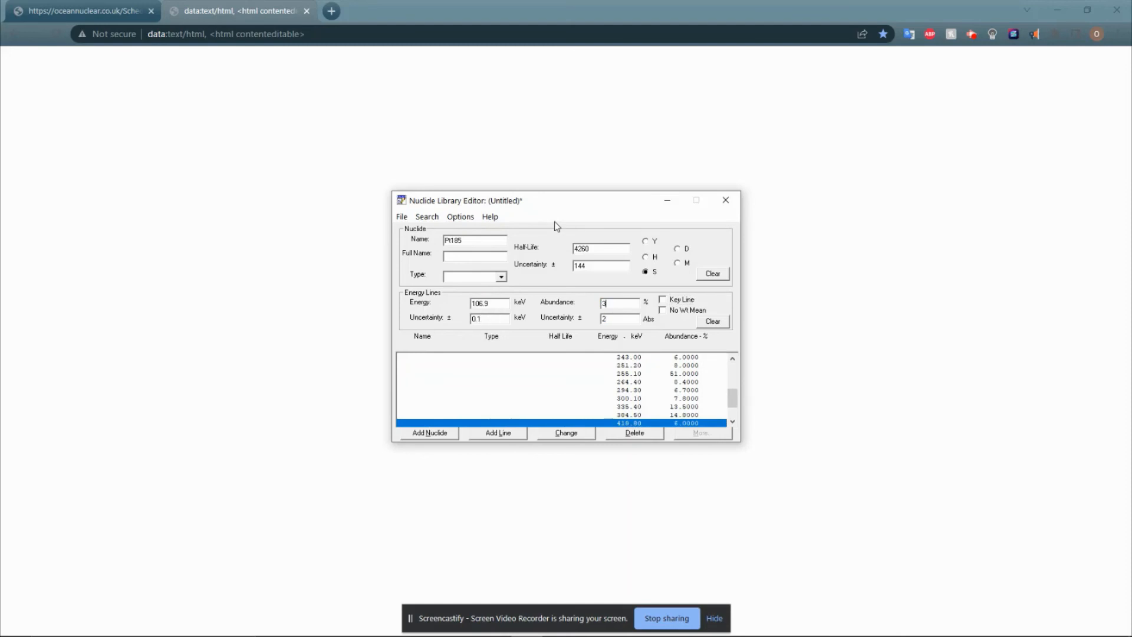